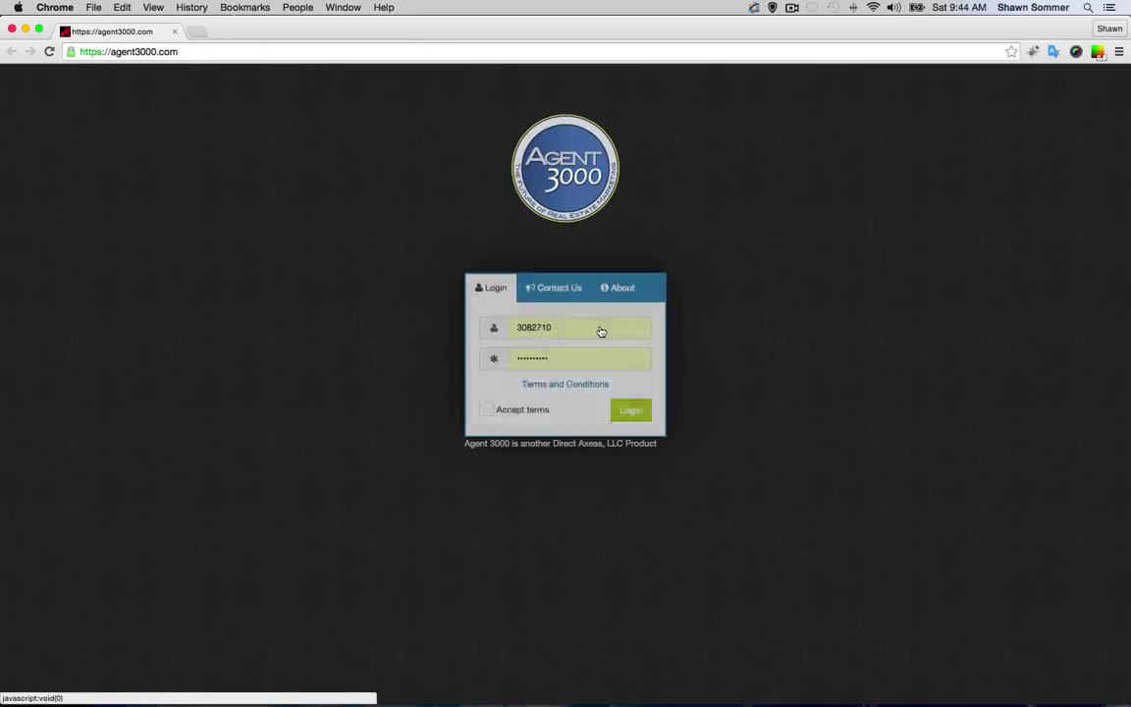
Accept the Agent 3000 terms and conditions and log in to the dashboard
click(550, 328)
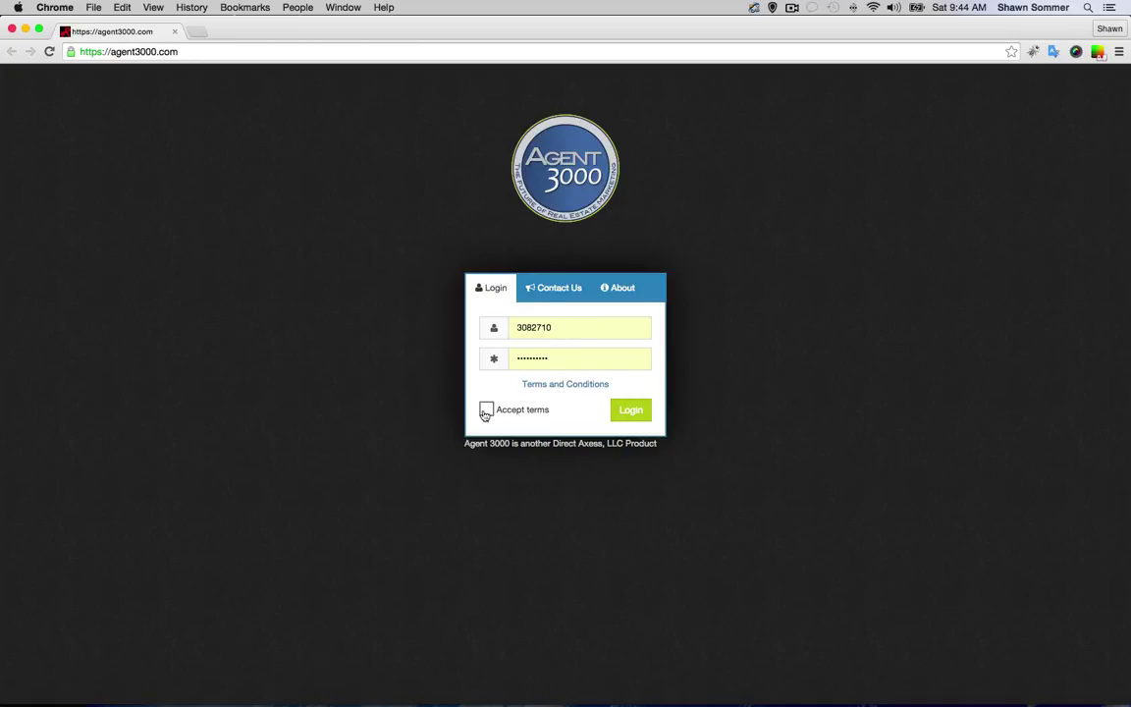
click(486, 409)
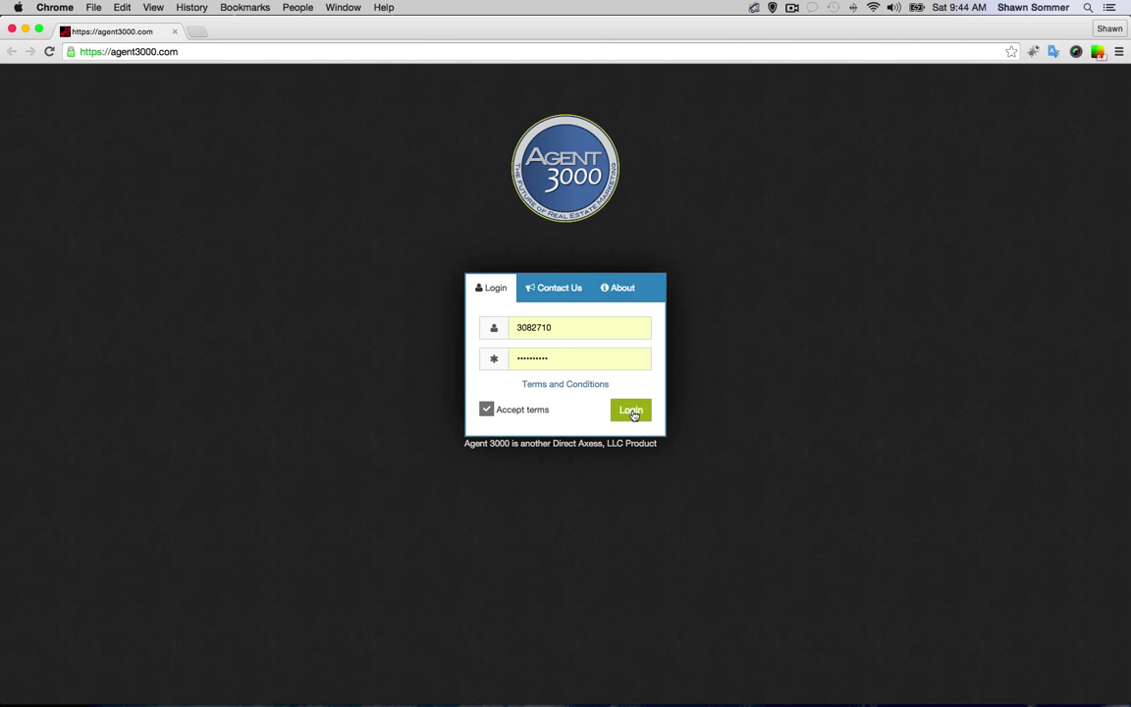
click(630, 410)
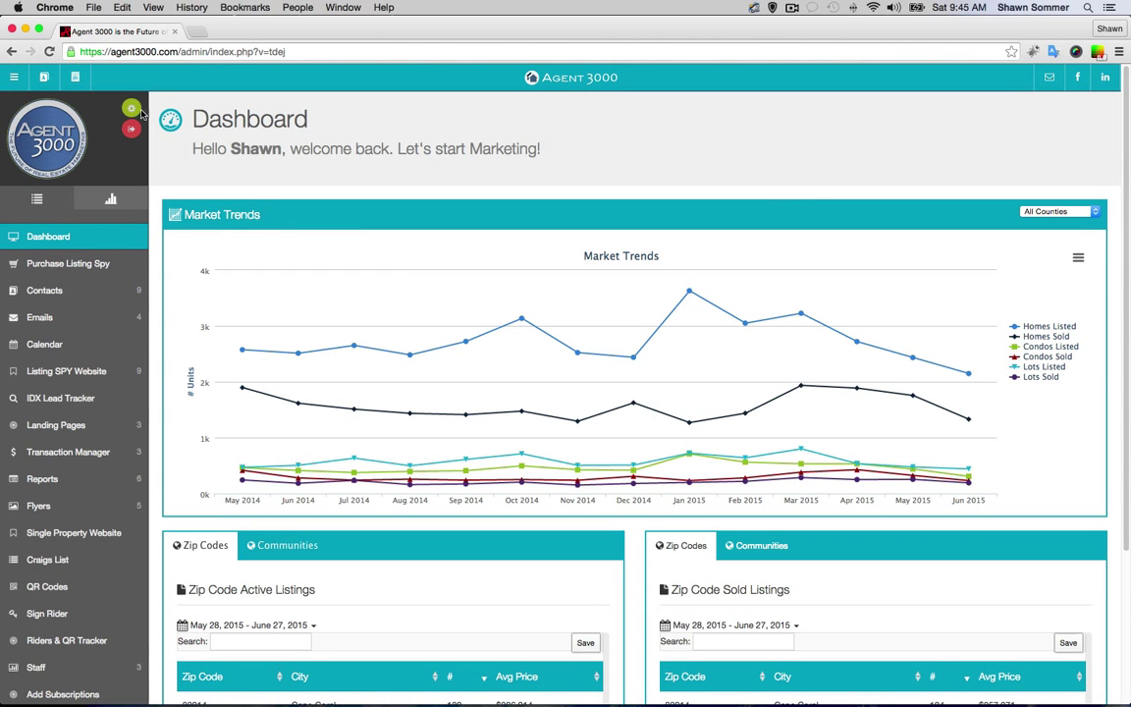
Open the account profile editor via the green gear icon beside the logo
click(132, 108)
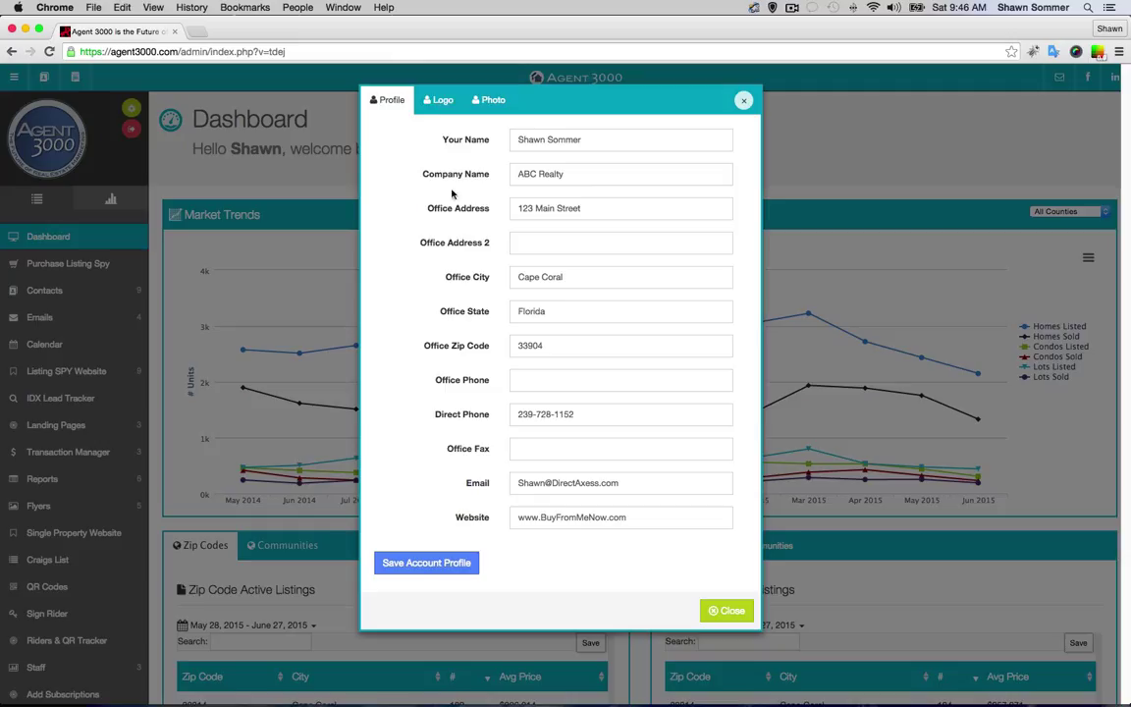
Review the uploaded logo and profile photo, then save the account profile
click(438, 99)
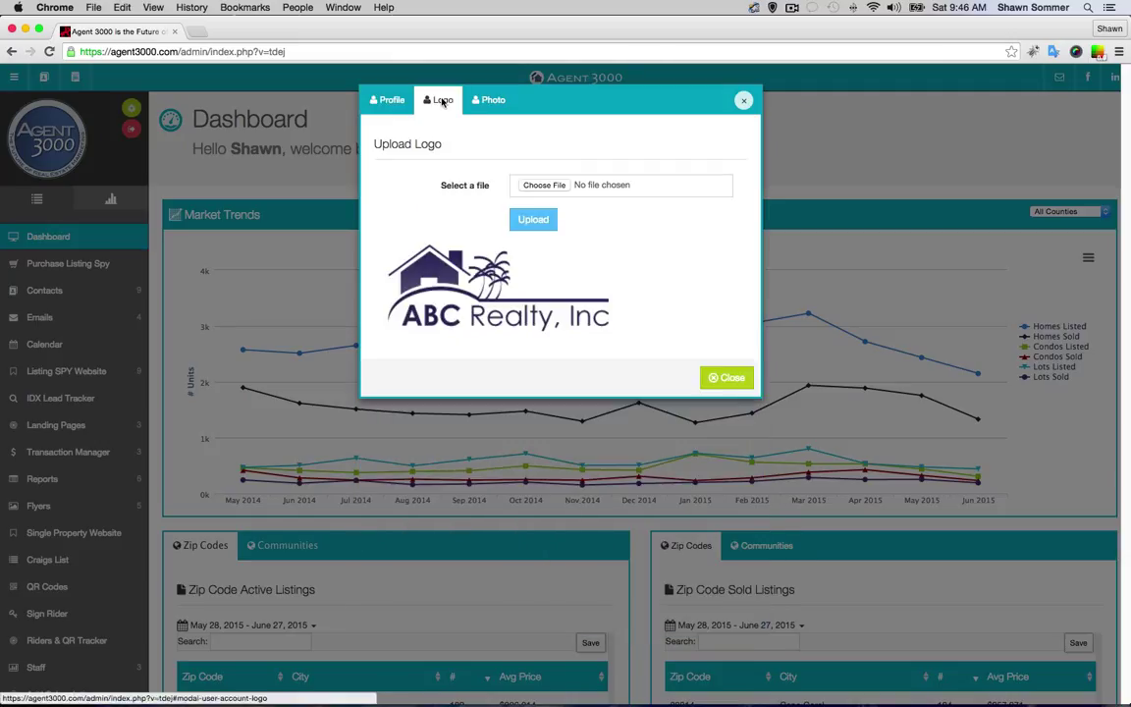
click(488, 100)
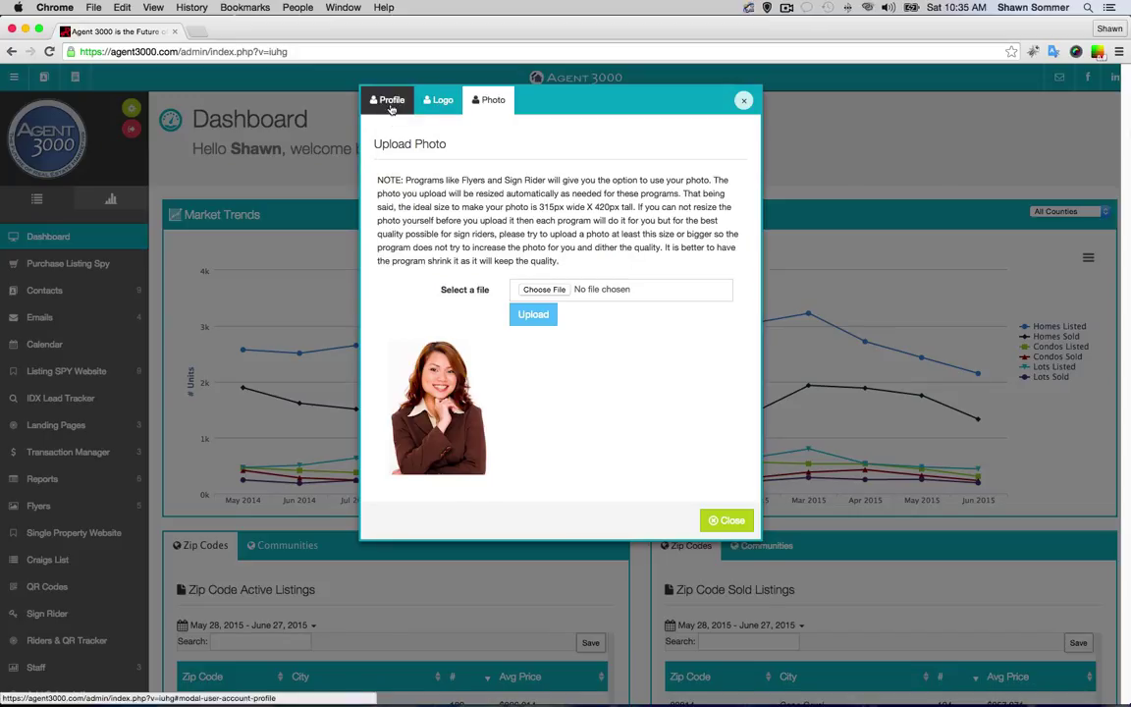
click(387, 99)
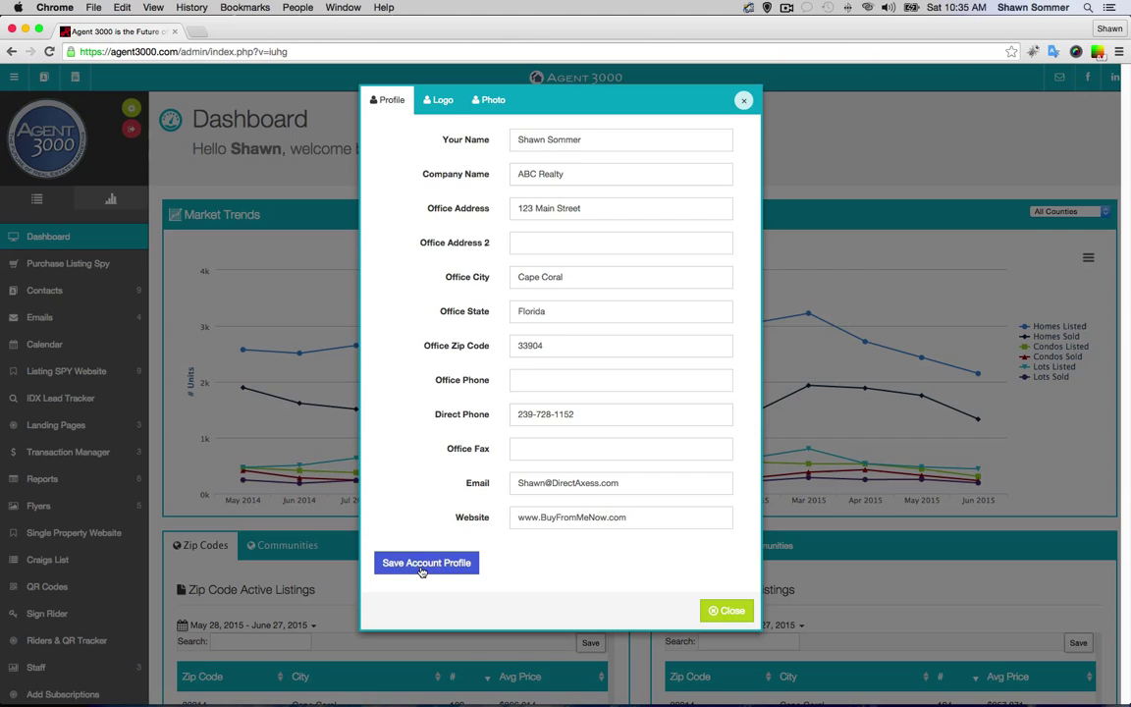
click(426, 563)
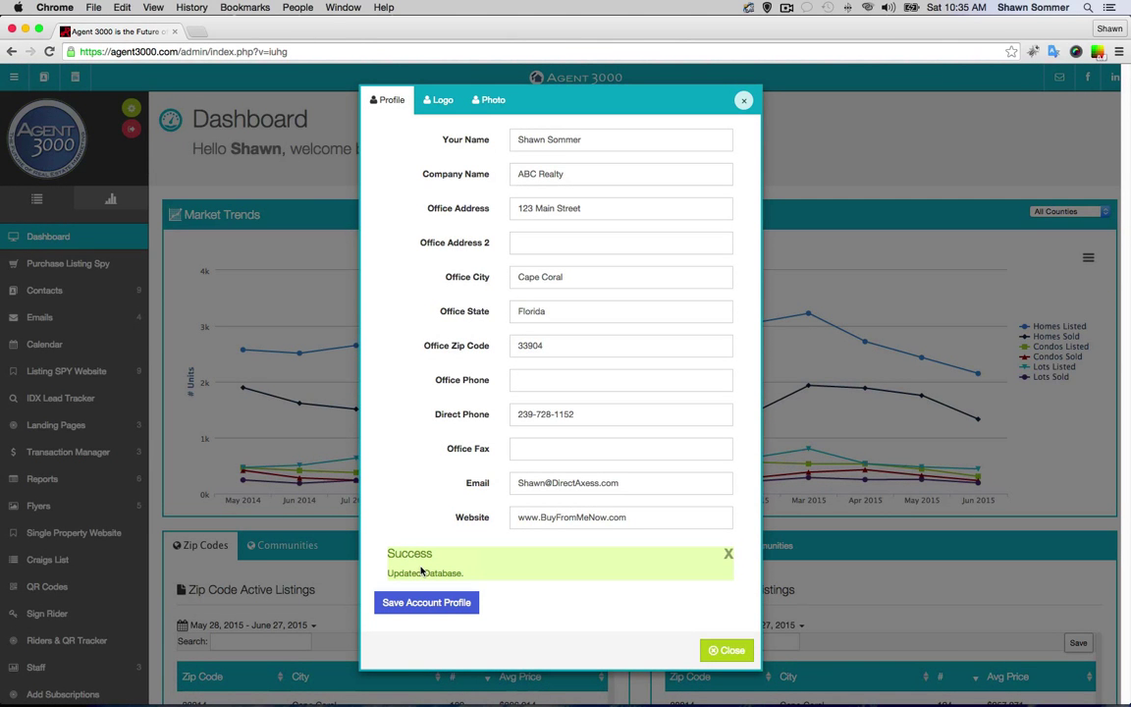